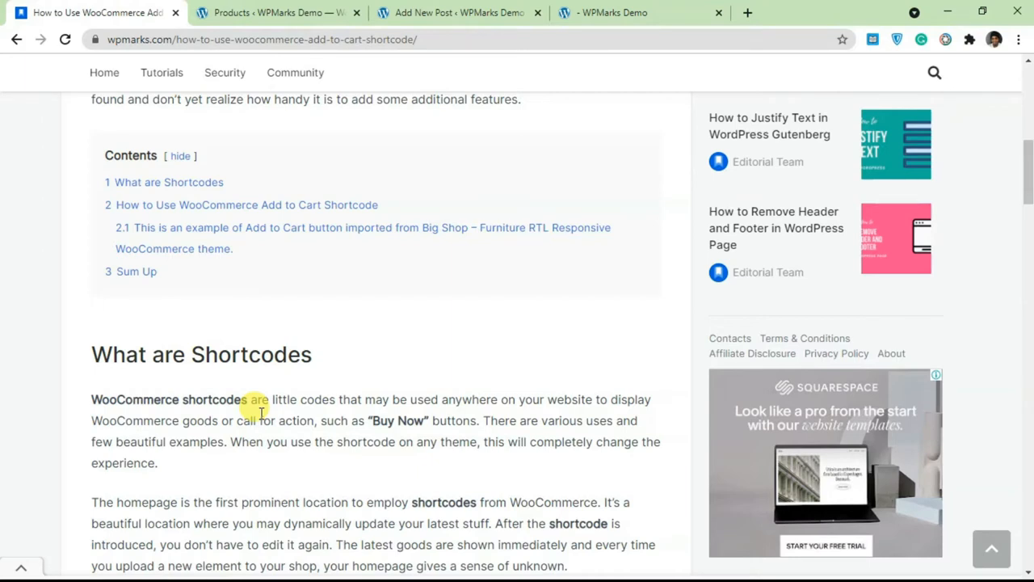
# Add the blue beanie product image to the post in an Image block.
pyautogui.click(459, 12)
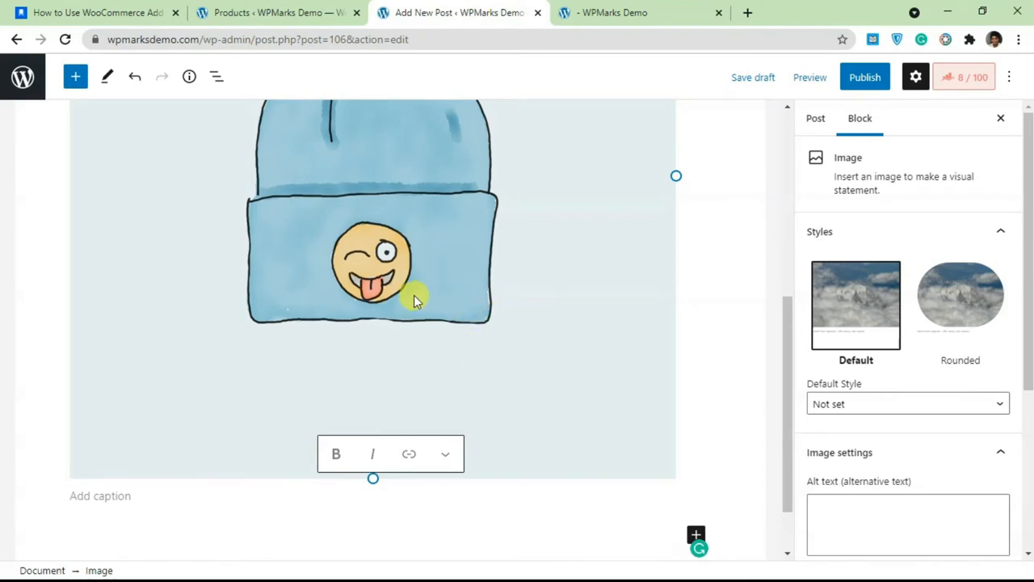
pyautogui.scroll(-3)
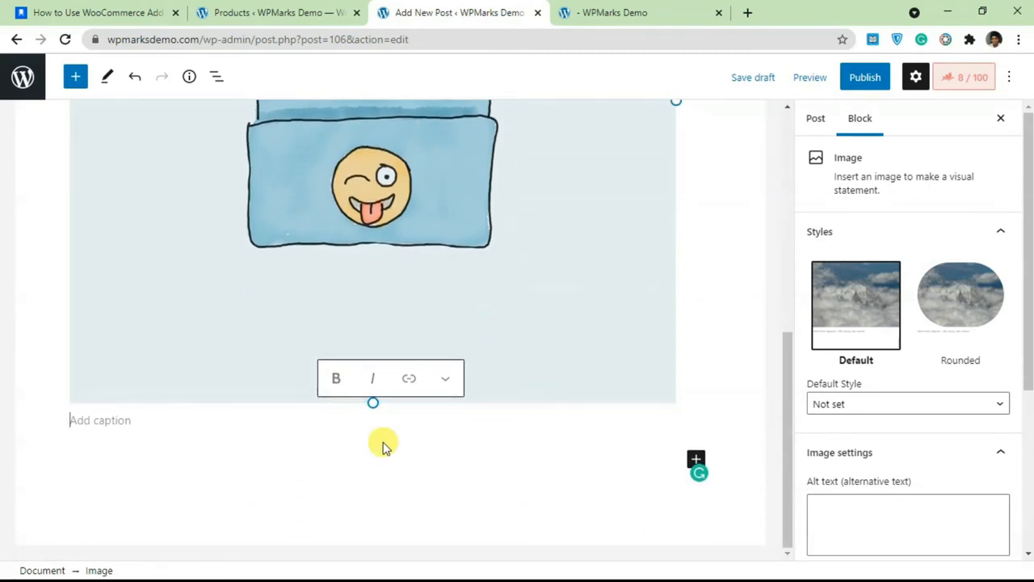
# Add a Shortcode block below the beanie image for the add_to_cart shortcode.
pyautogui.click(91, 12)
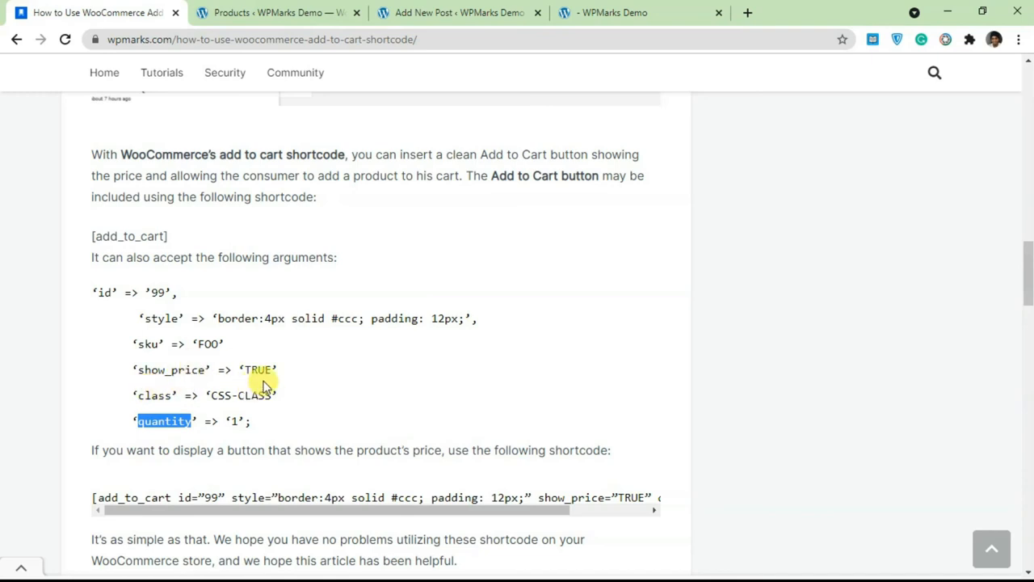
pyautogui.scroll(-3)
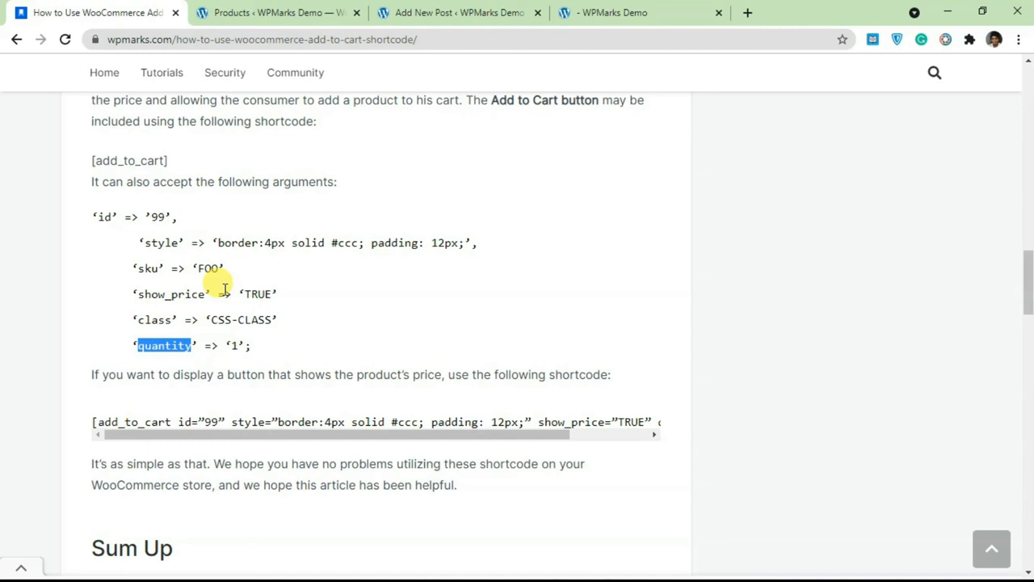